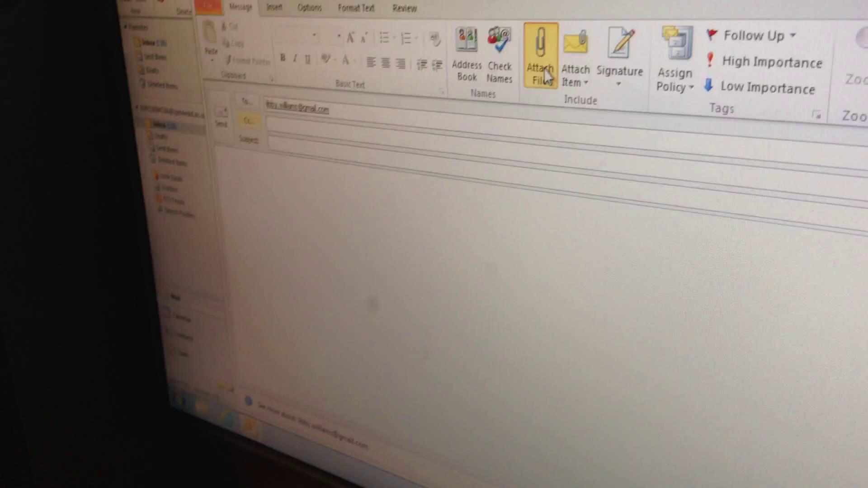
Step: Start attaching a file and browse to the Shared Folders (S:) drive with Students - Shared
{"action": "left_click", "coordinate": [540, 52]}
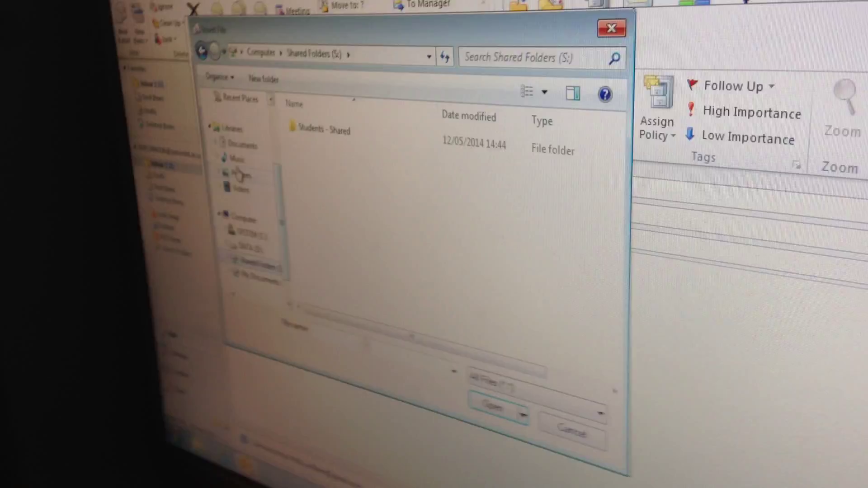
{"action": "left_click", "coordinate": [494, 407]}
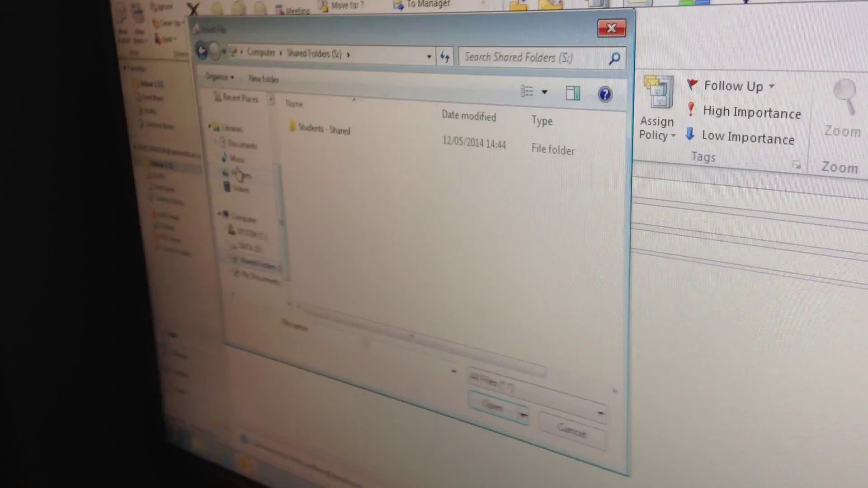